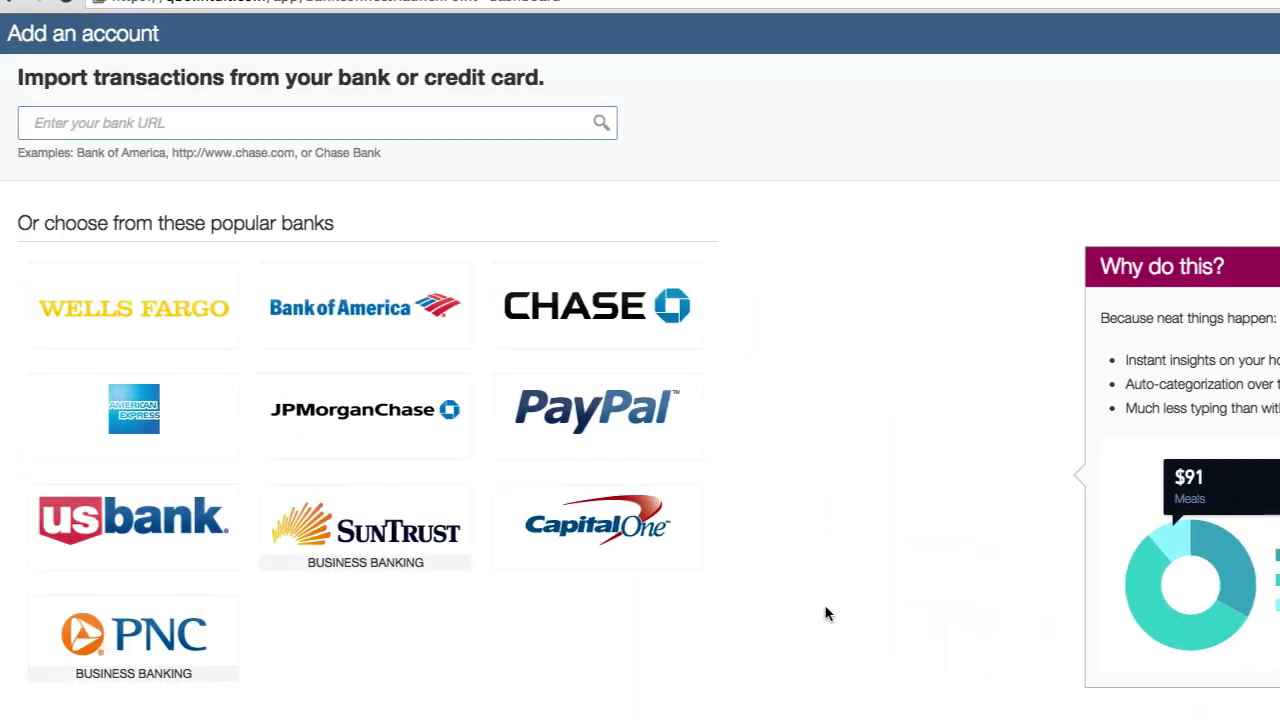
pyautogui.moveTo(433, 264)
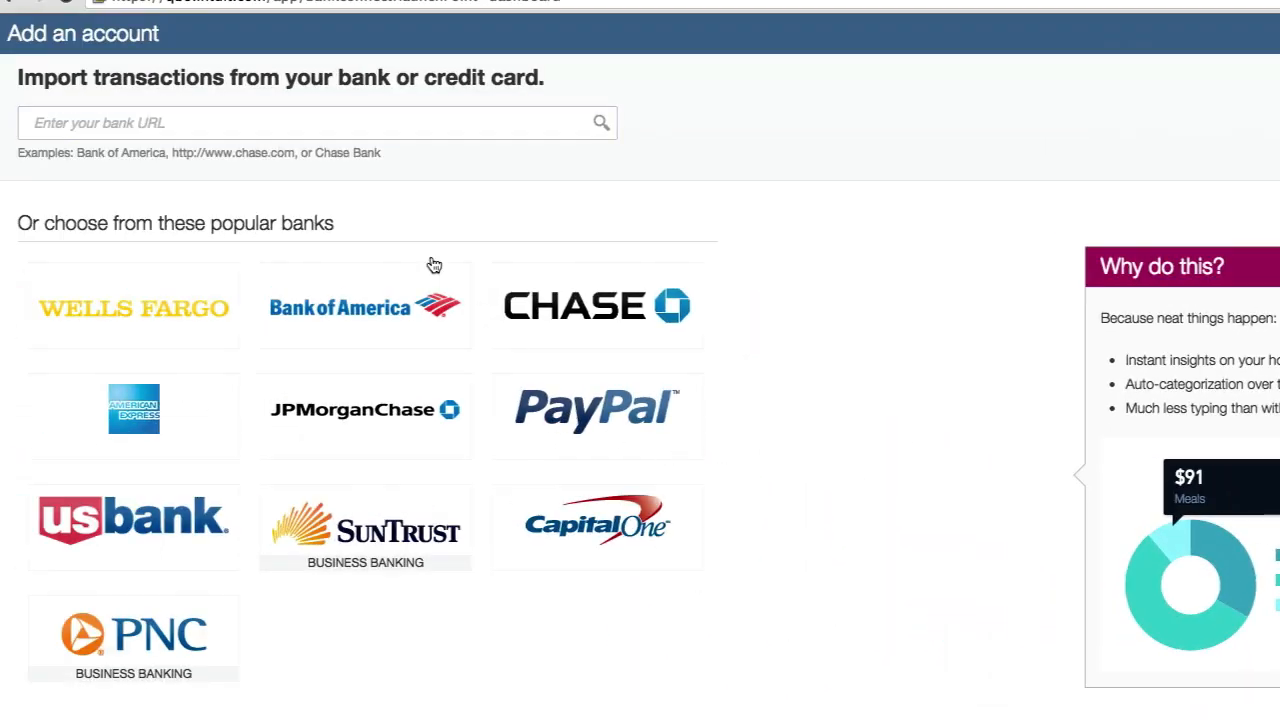
pyautogui.moveTo(490, 390)
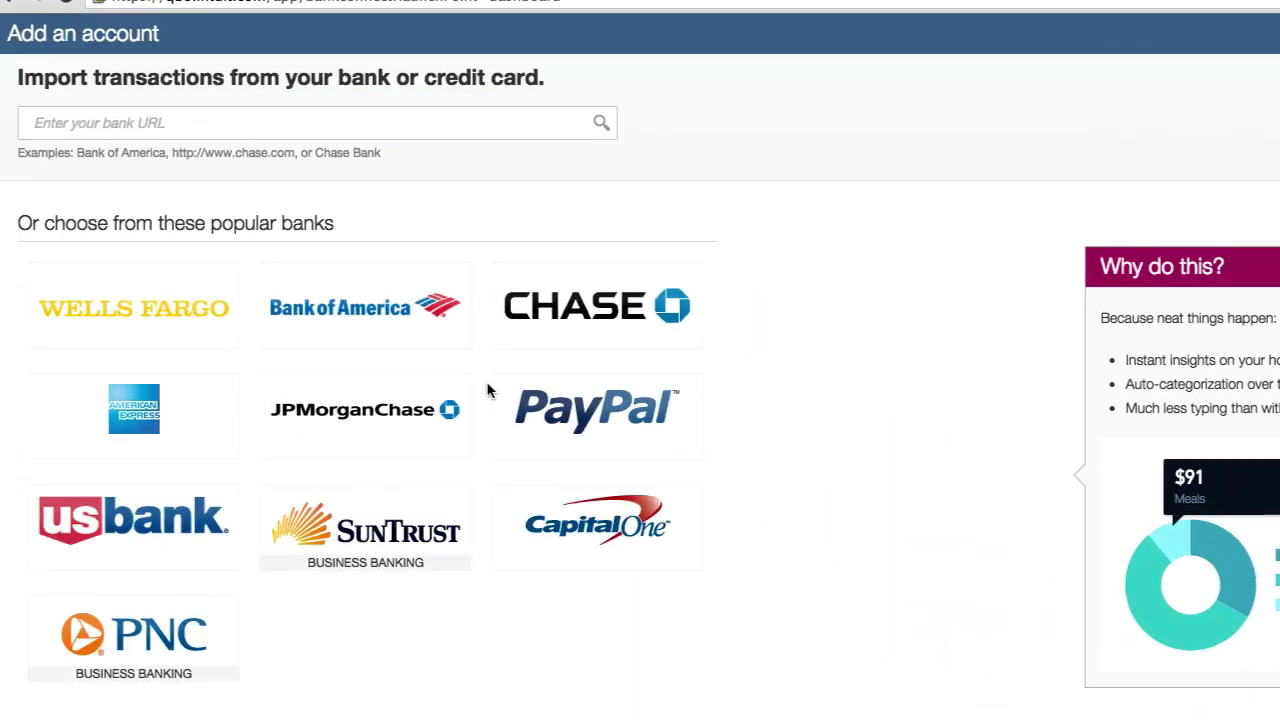
# - Pick PayPal as the institution and log in with the PayPal email and password
pyautogui.click(597, 412)
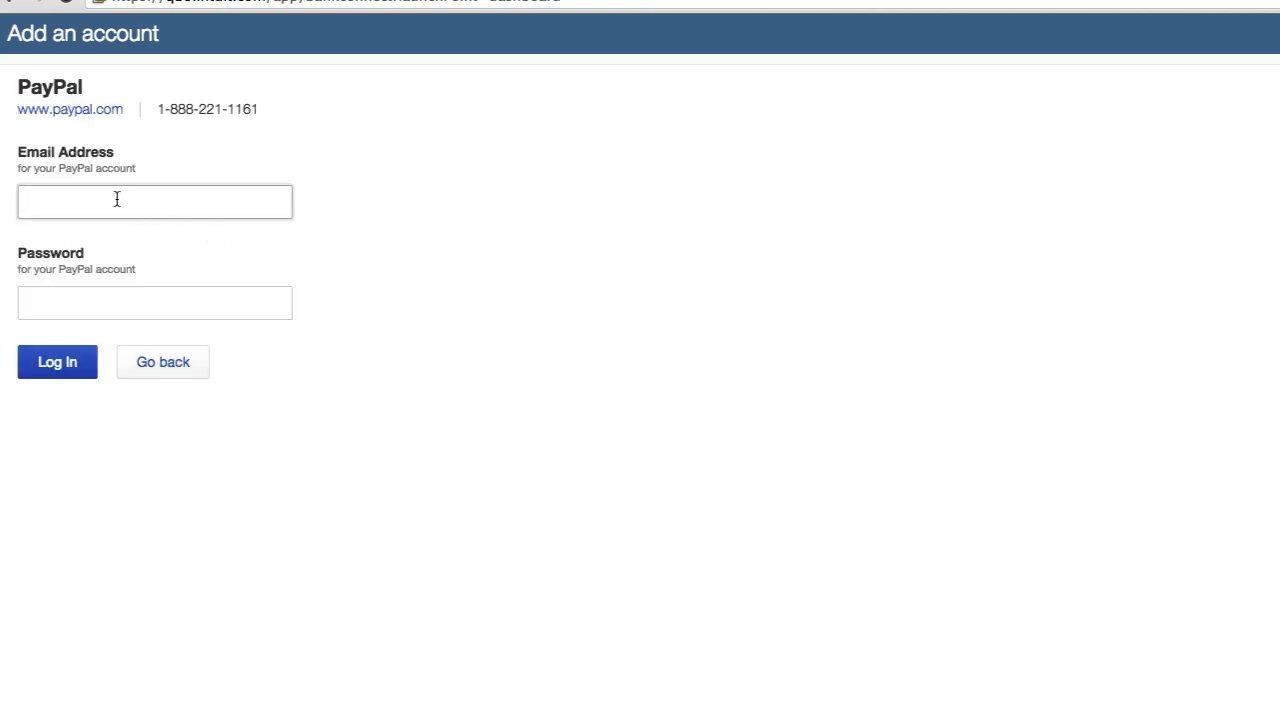
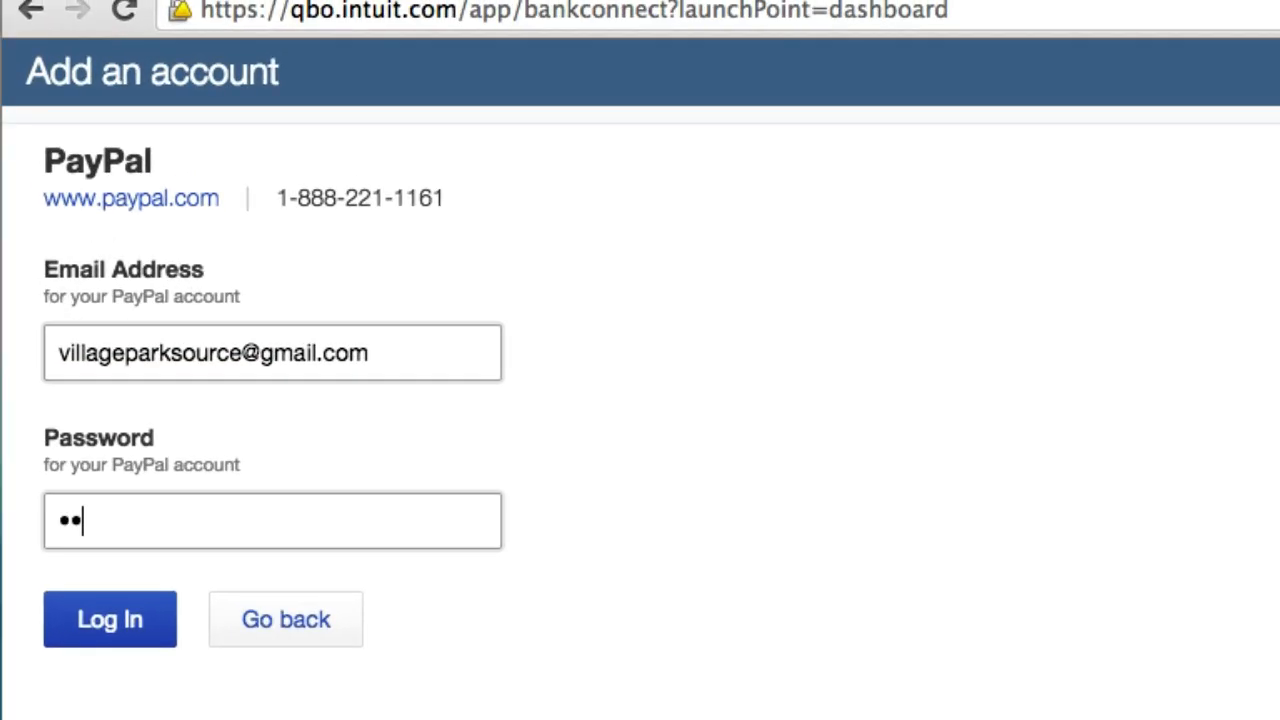
pyautogui.click(111, 618)
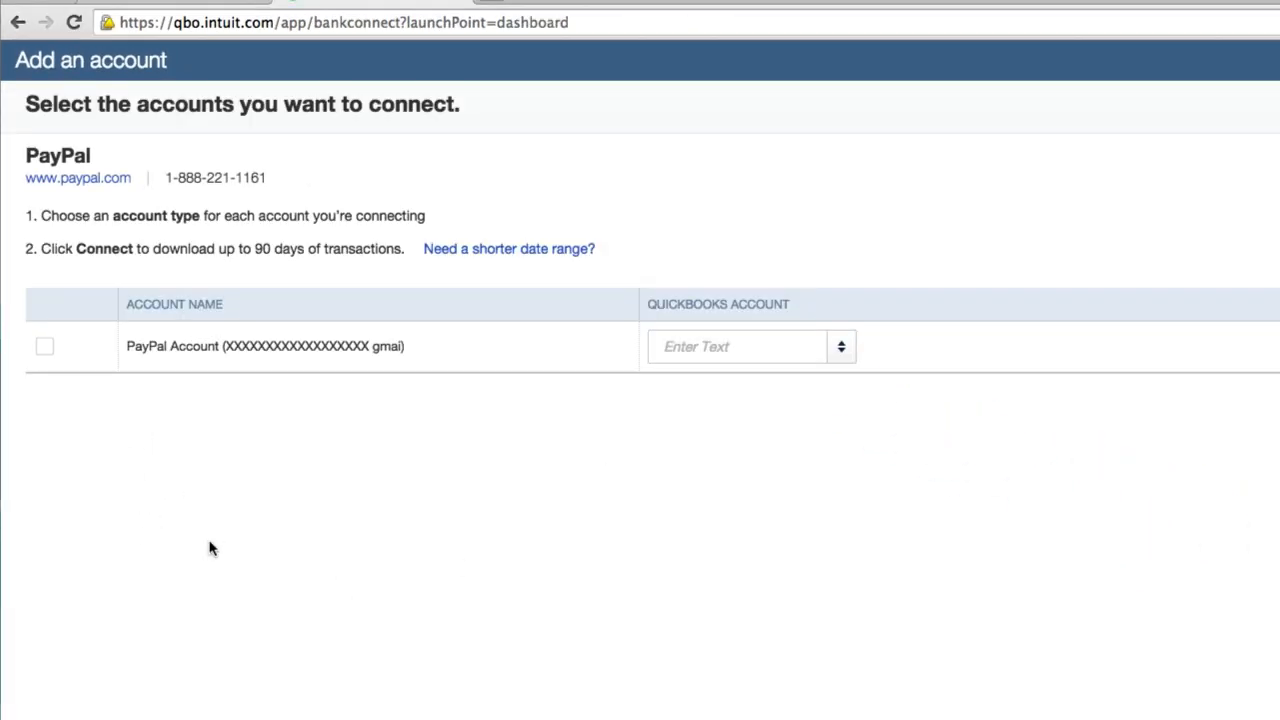
# - Match the PayPal Account to the Paypal bank account and connect it
pyautogui.click(44, 346)
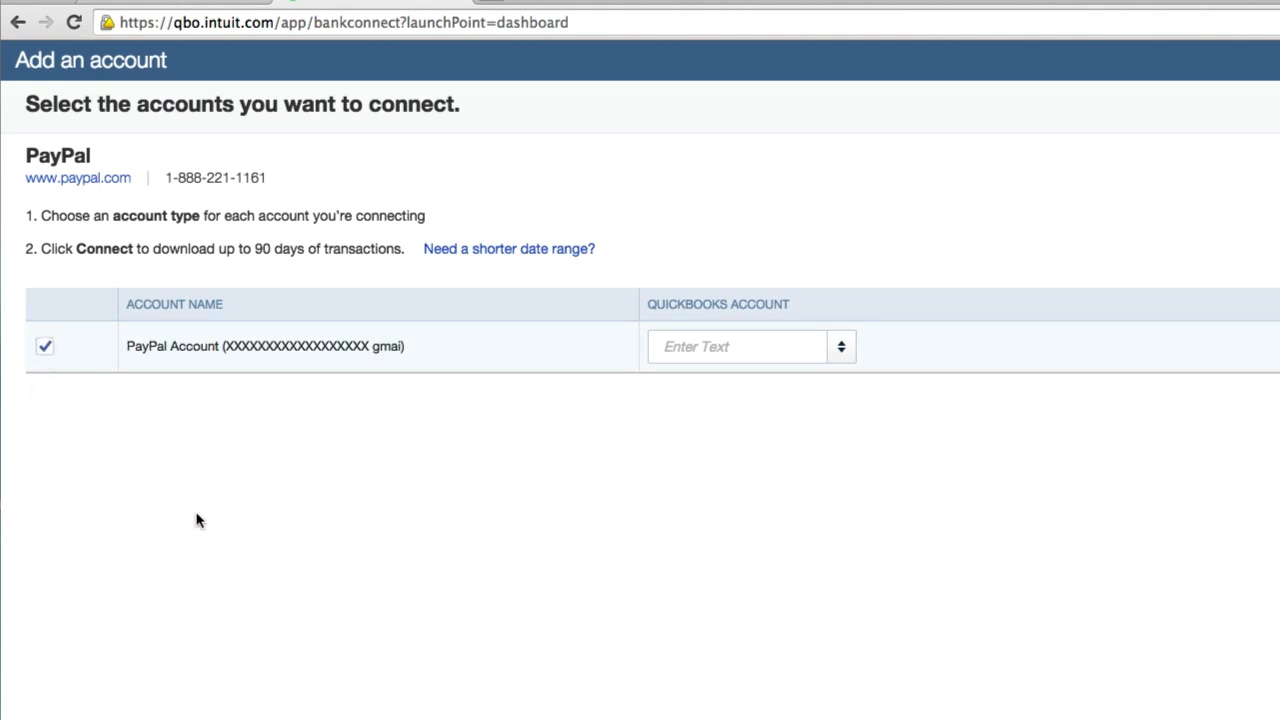
pyautogui.click(842, 346)
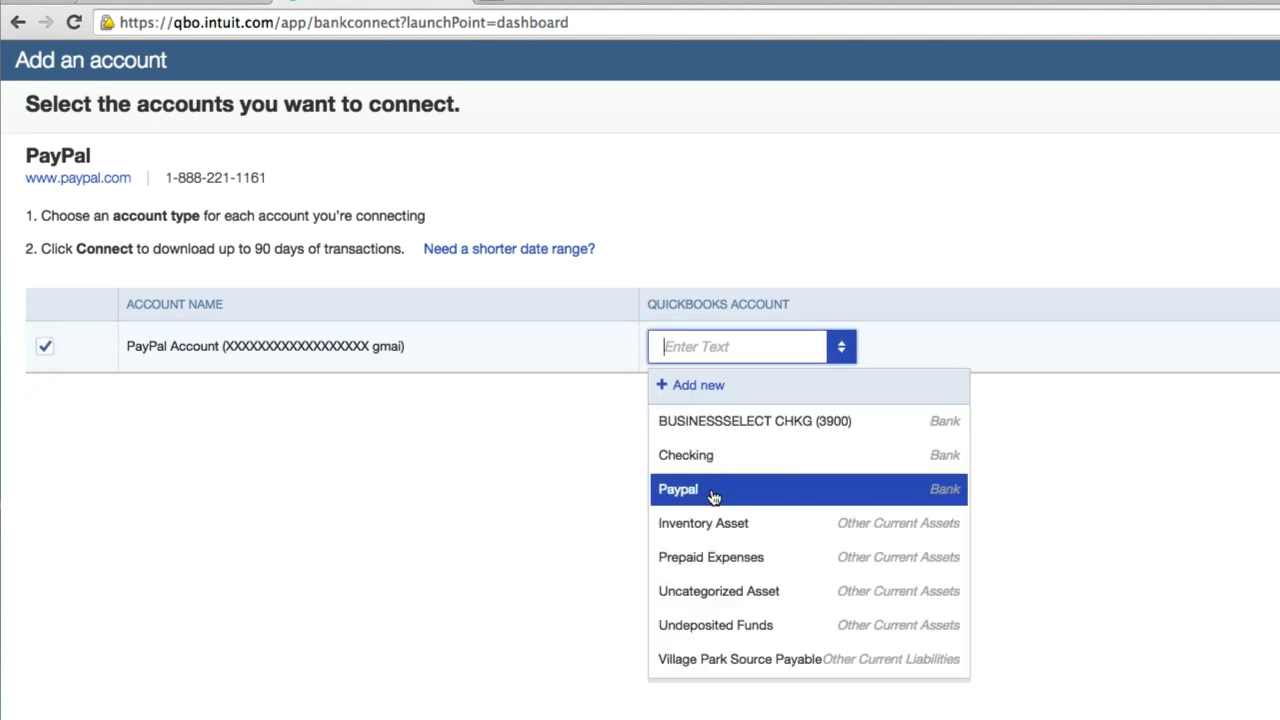
pyautogui.click(685, 489)
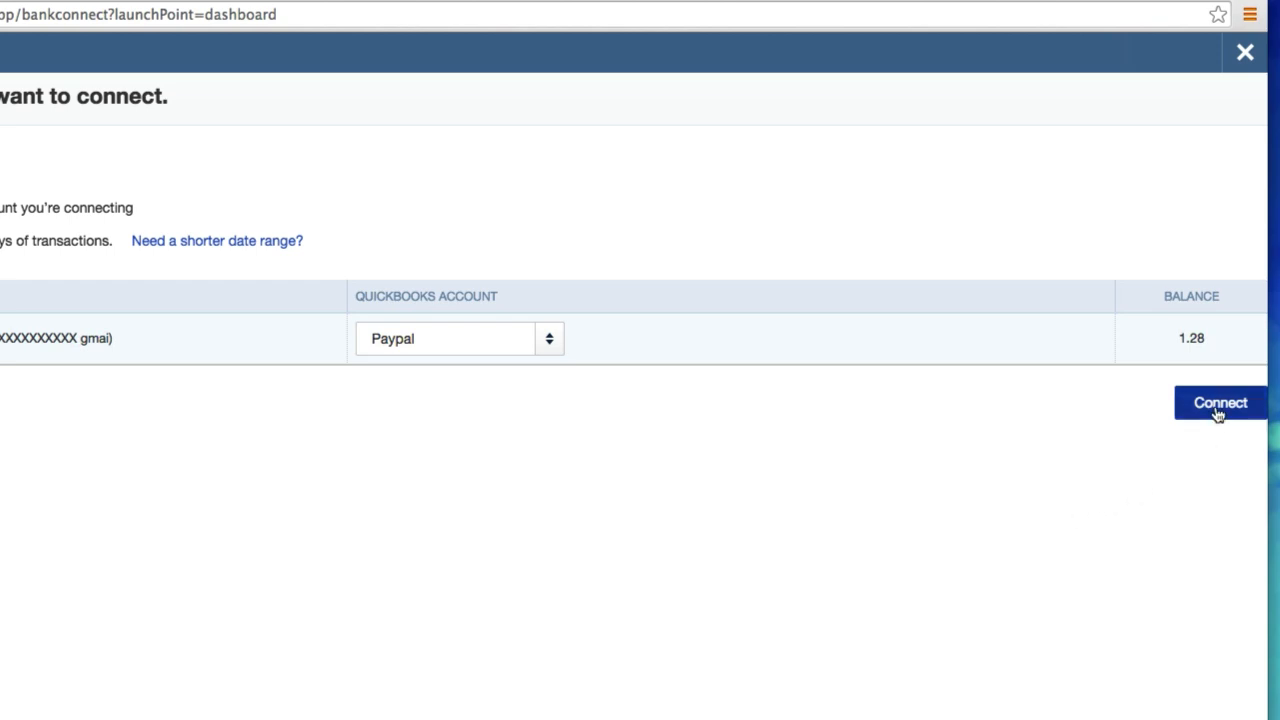
pyautogui.click(1222, 402)
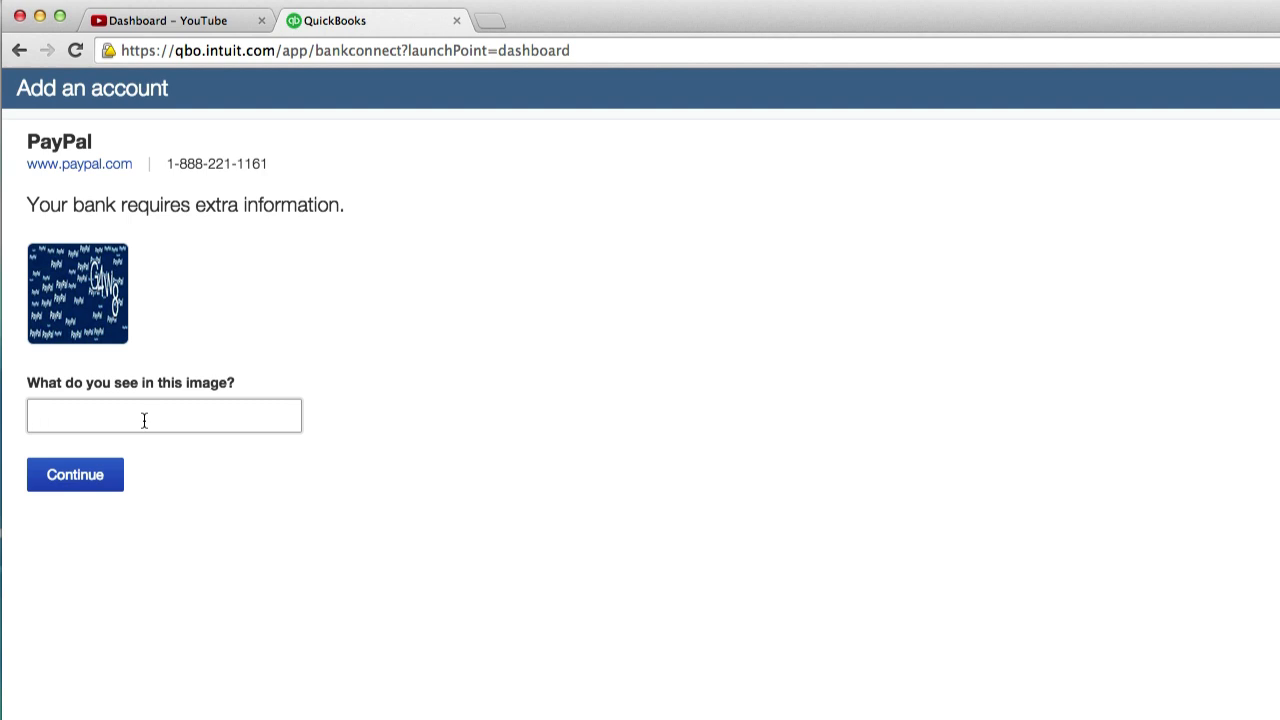
# - Enter the security image characters 'g4w8' and continue
pyautogui.write('g')
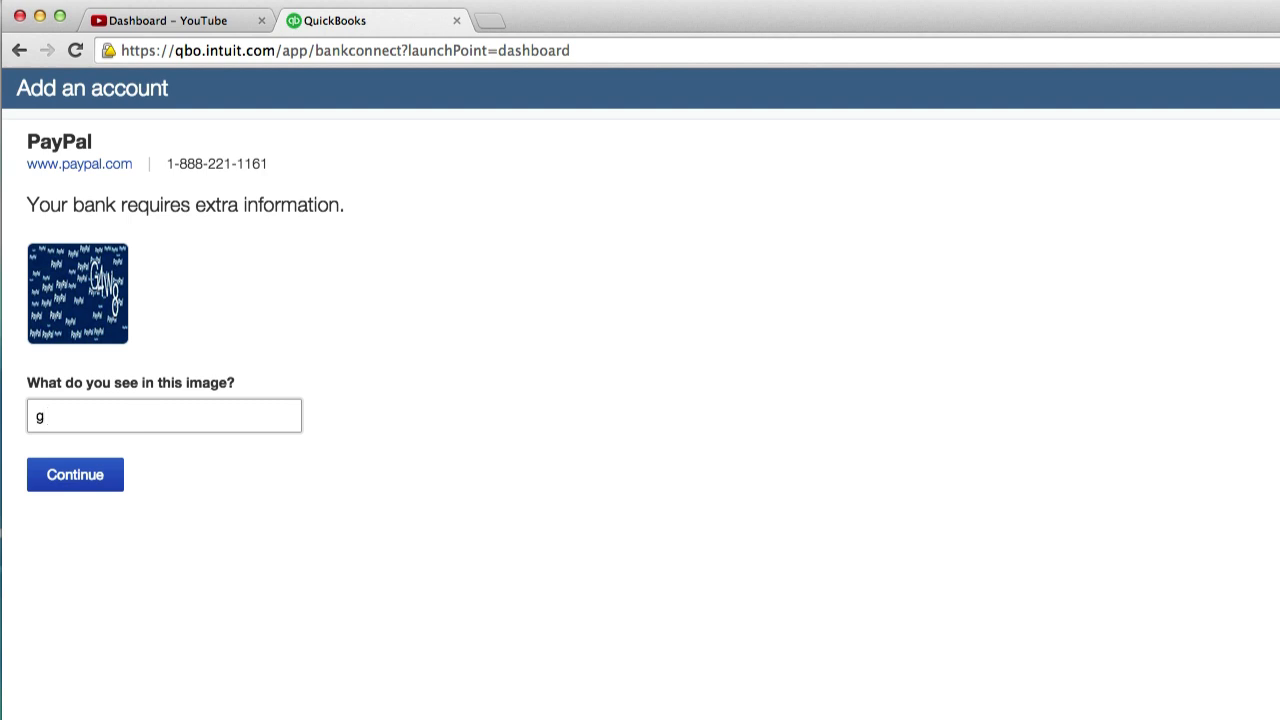
pyautogui.write('4w8')
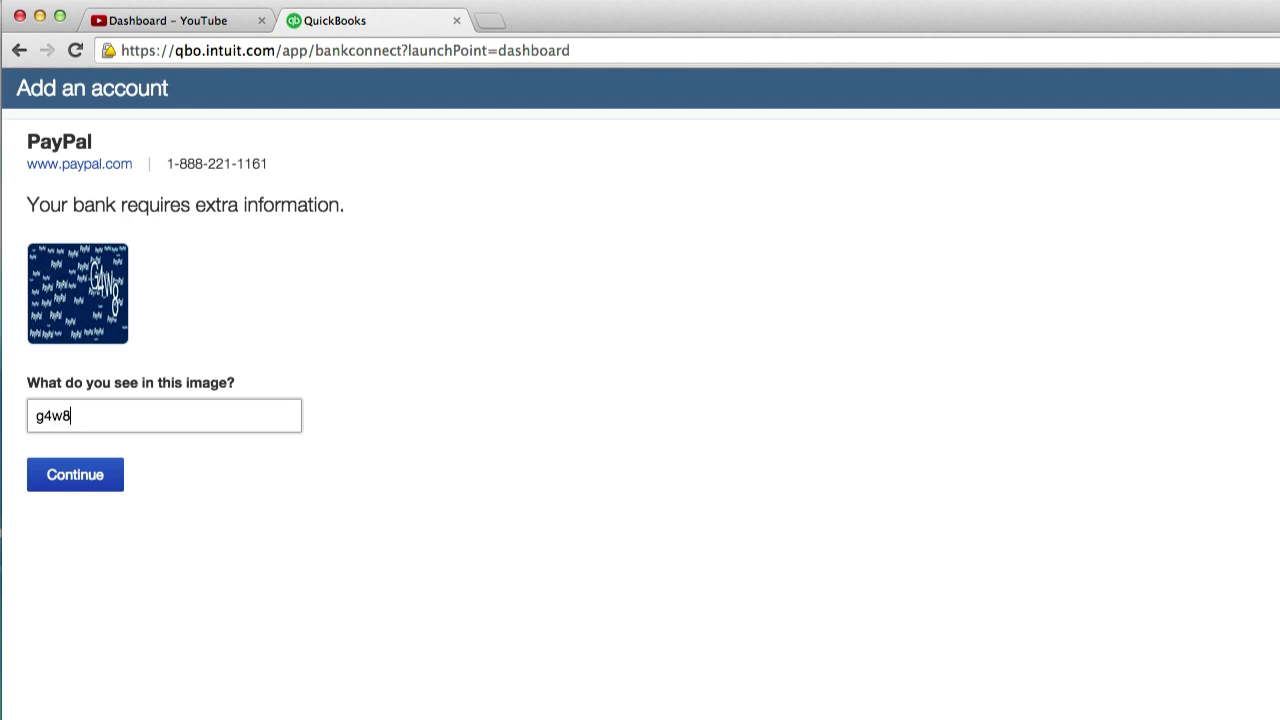
pyautogui.click(74, 474)
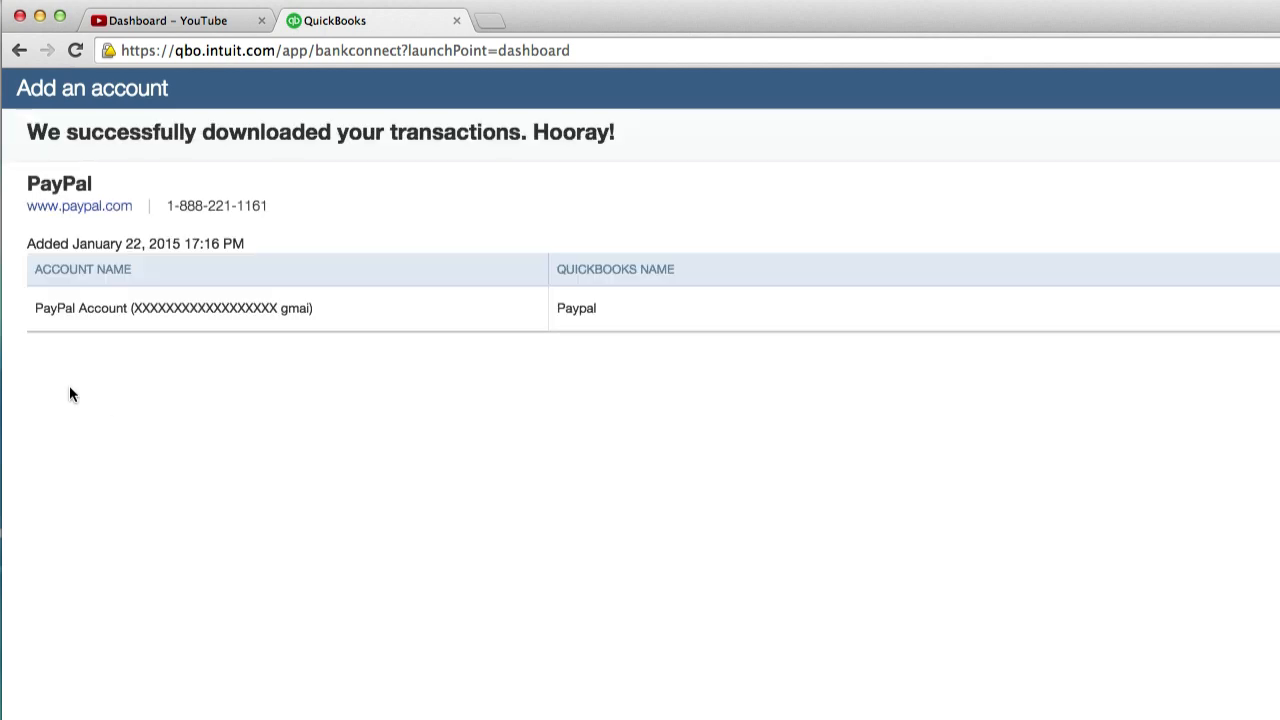
# - Finish the PayPal connection with "I'm done. Let's go!" to return to the dashboard
pyautogui.scroll(-3)
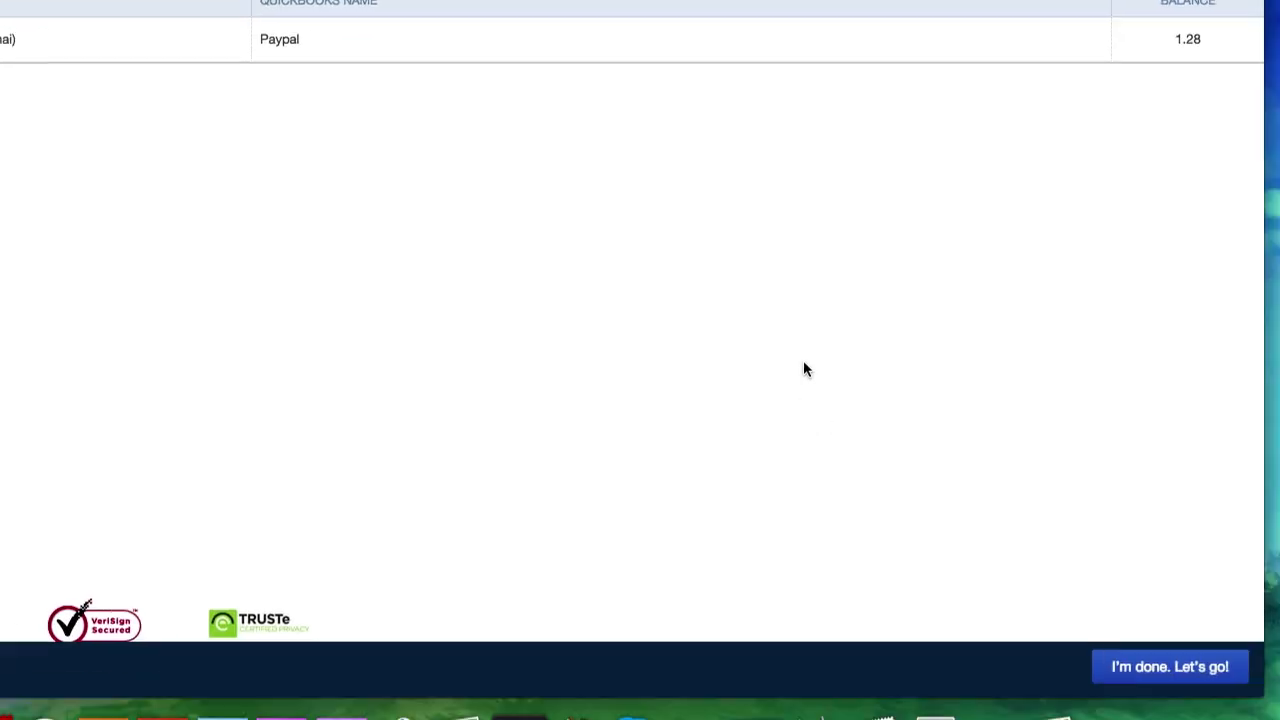
pyautogui.click(1170, 665)
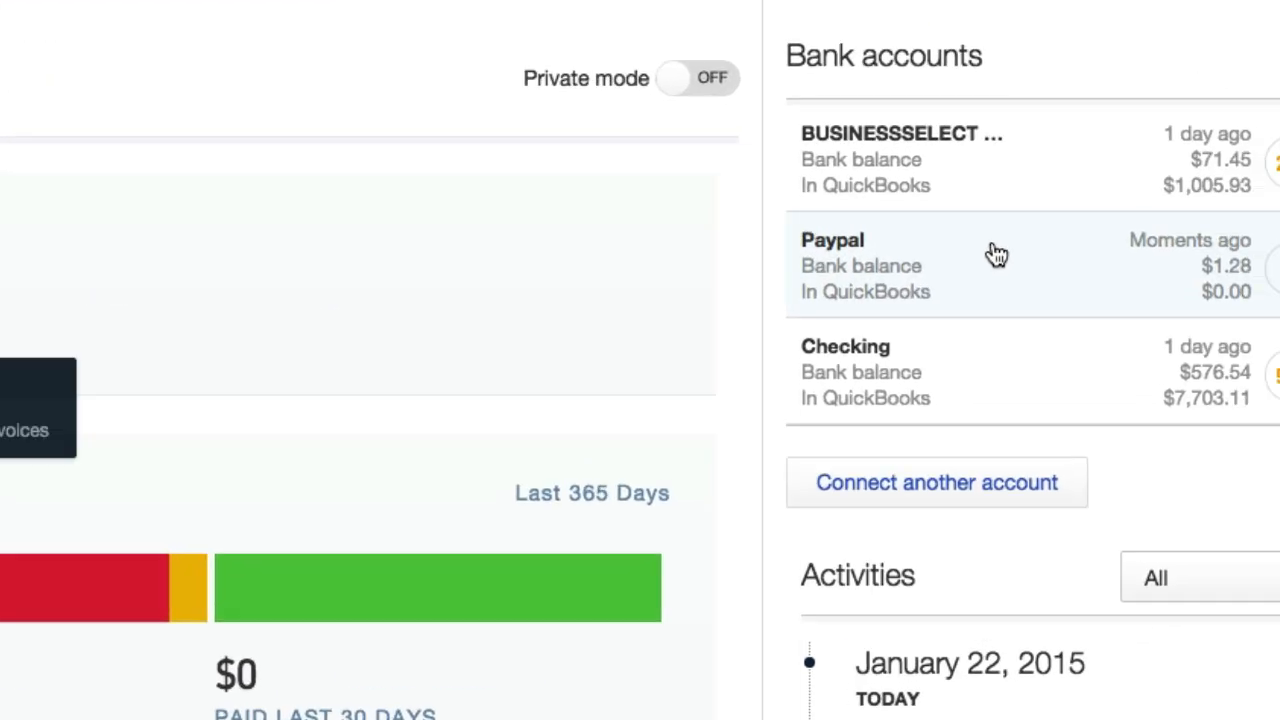
# - Open Paypal from the dashboard's Bank accounts panel to view its $1.28 donation transaction
pyautogui.click(993, 262)
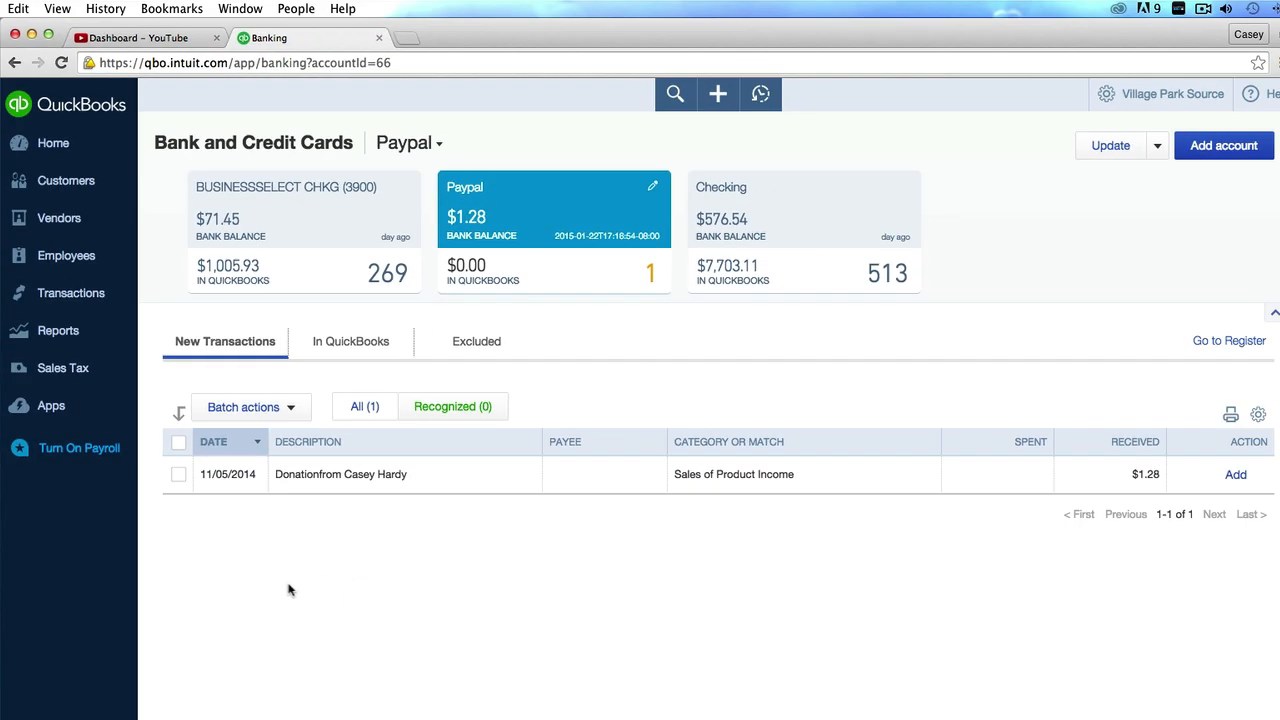
pyautogui.moveTo(806, 571)
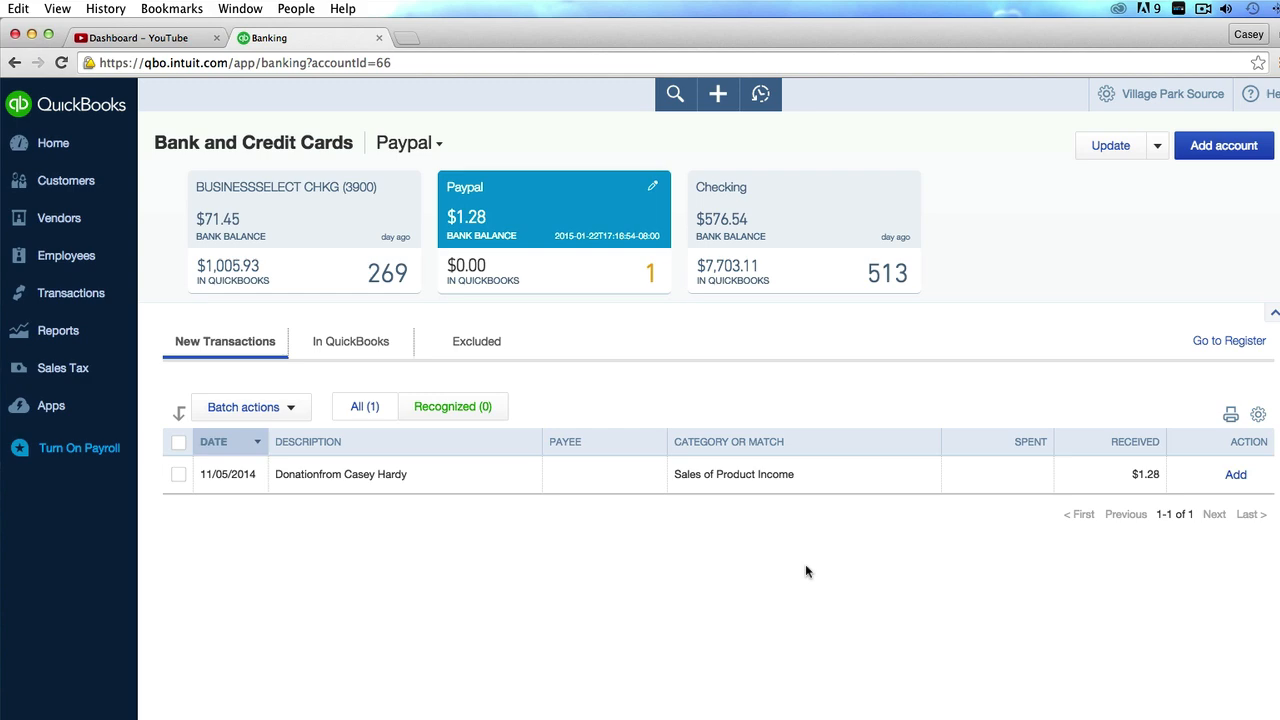
pyautogui.moveTo(350, 574)
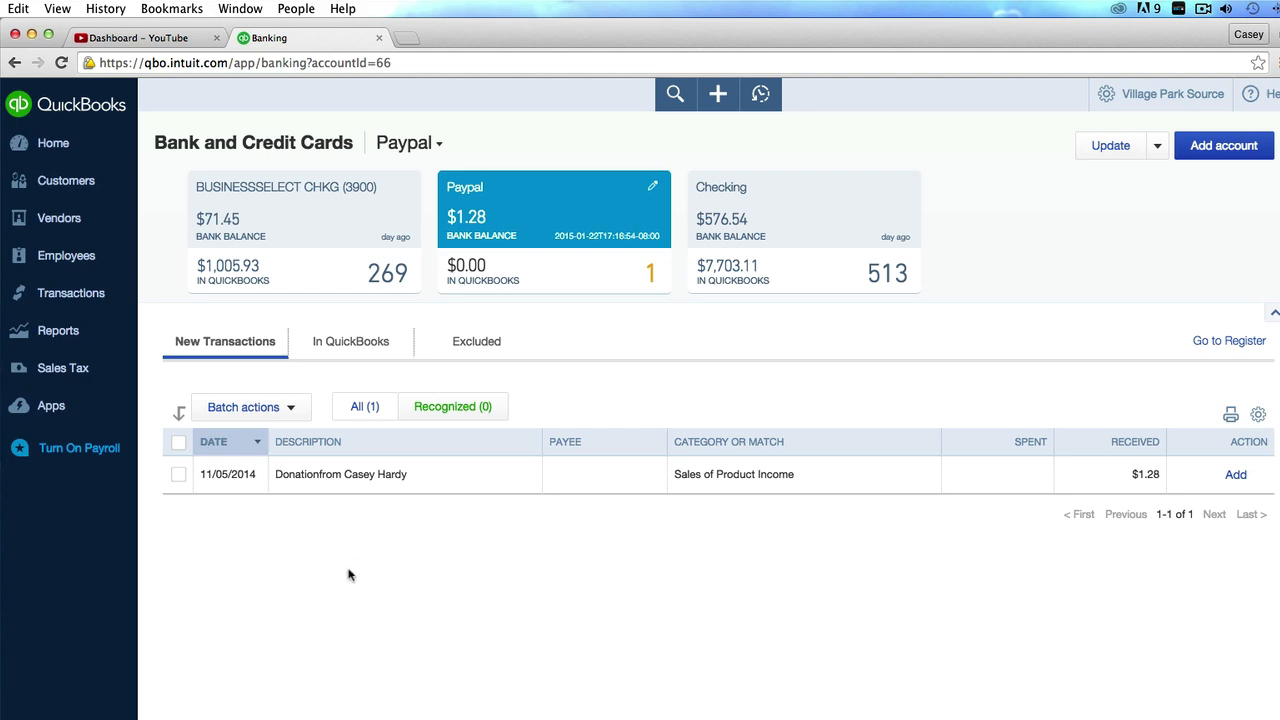